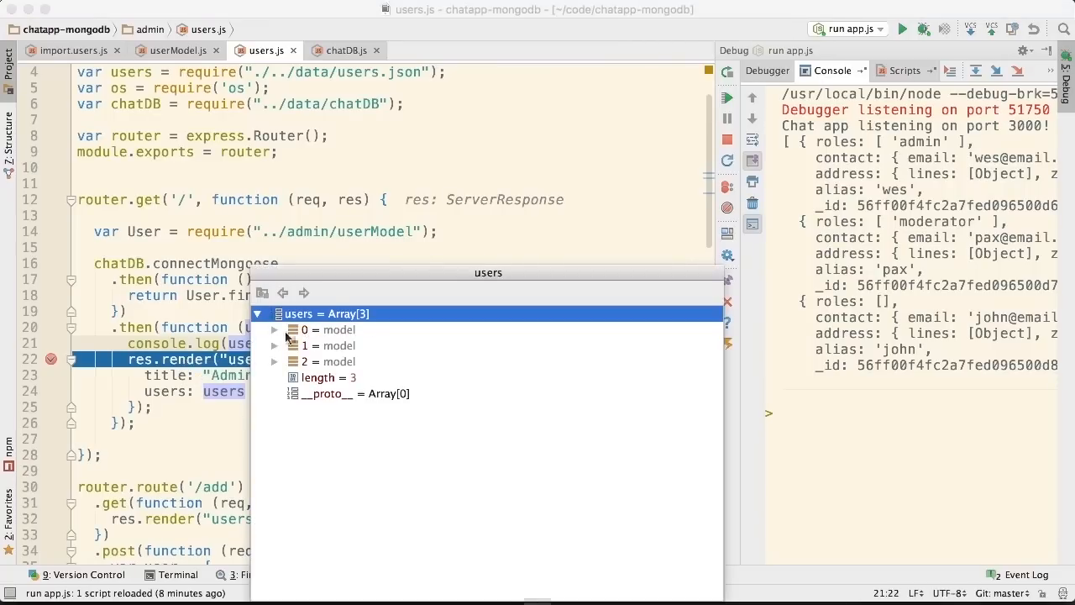
# - Expand element 0 of the users array to reveal its model properties, including _doc
pyautogui.click(276, 329)
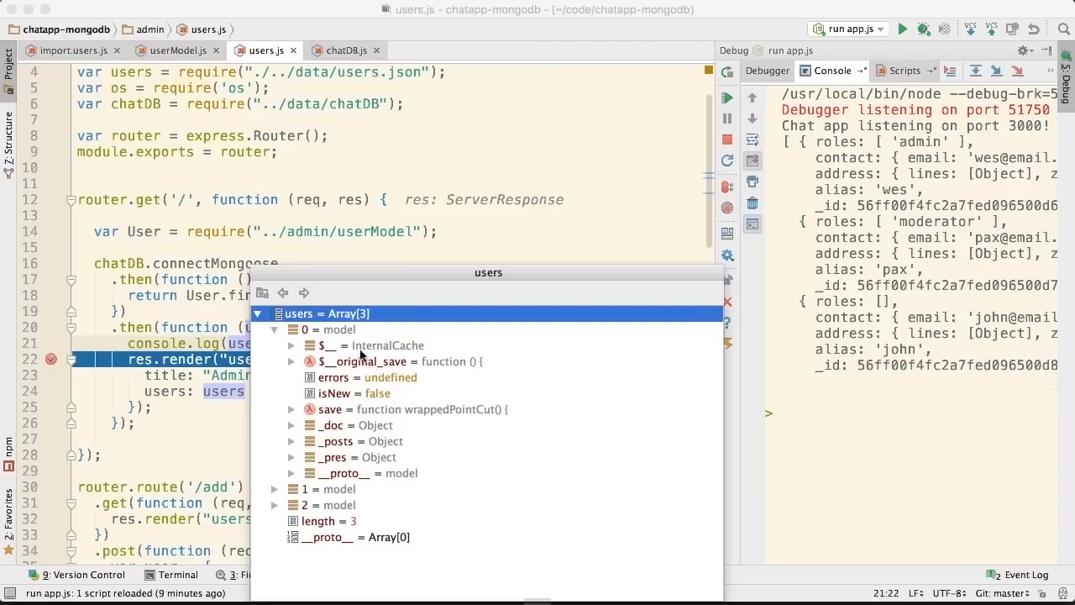
pyautogui.moveTo(326, 434)
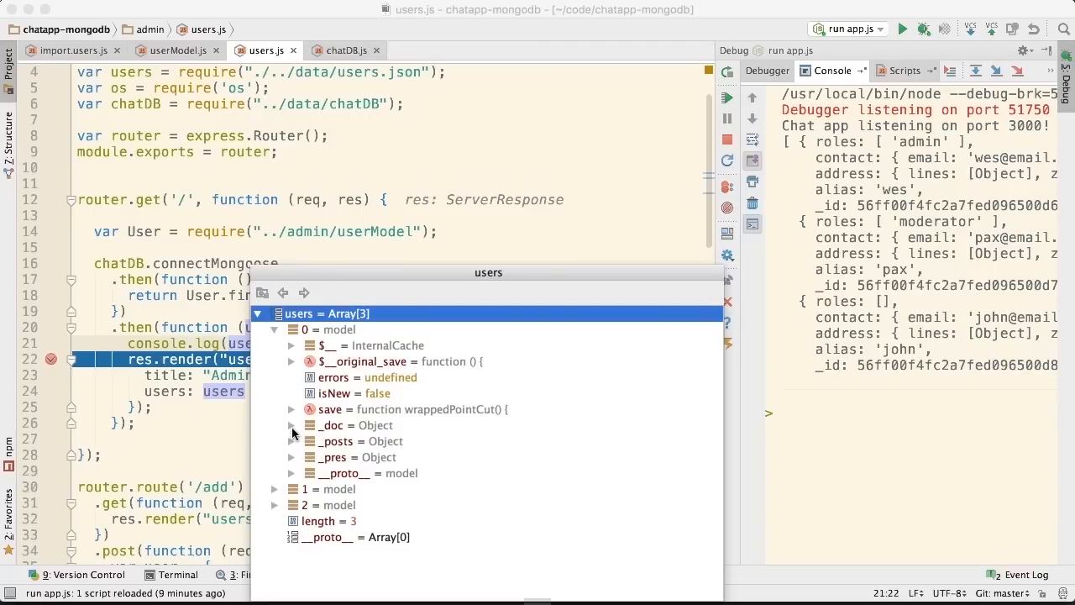
pyautogui.click(292, 425)
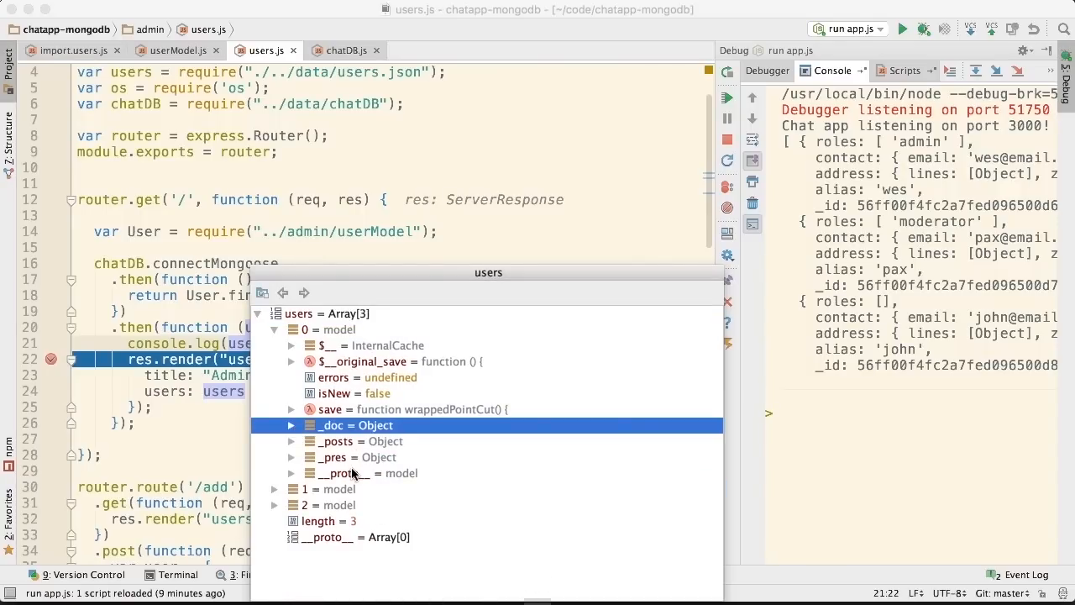
pyautogui.click(291, 474)
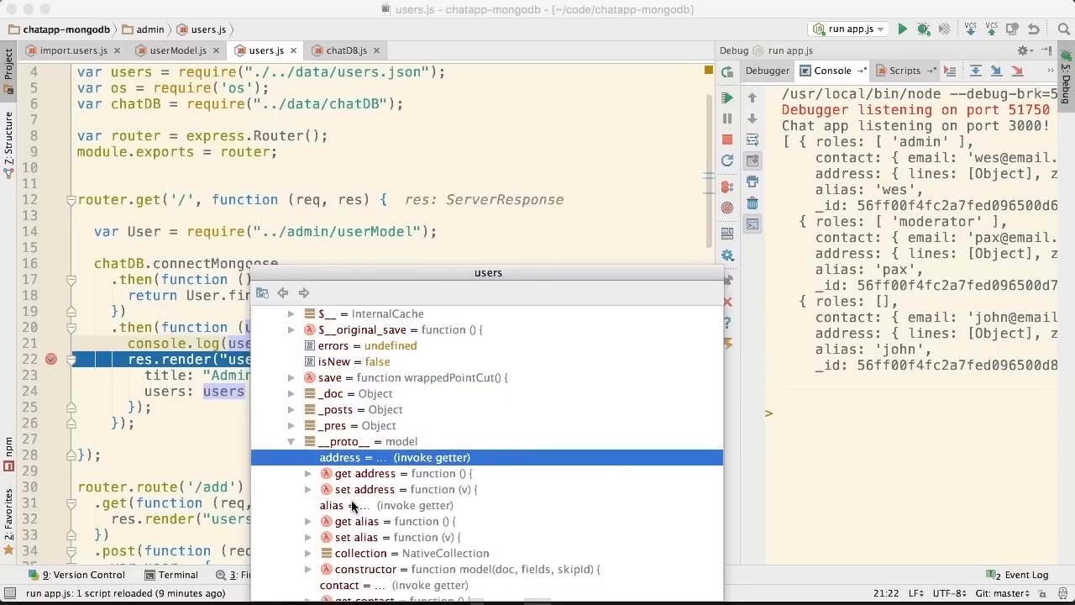
pyautogui.scroll(-3)
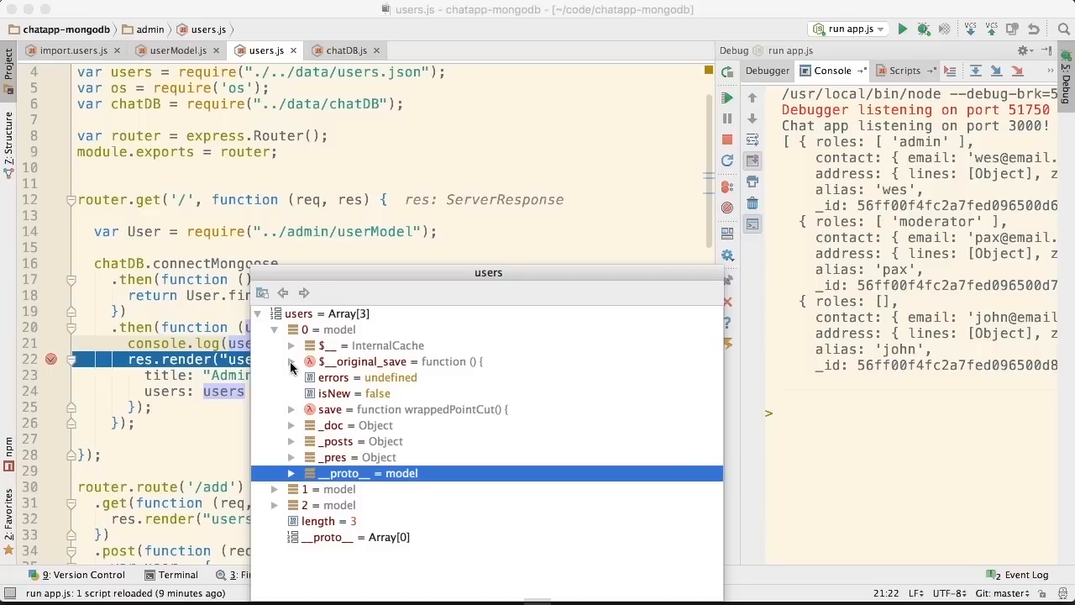
pyautogui.moveTo(347, 454)
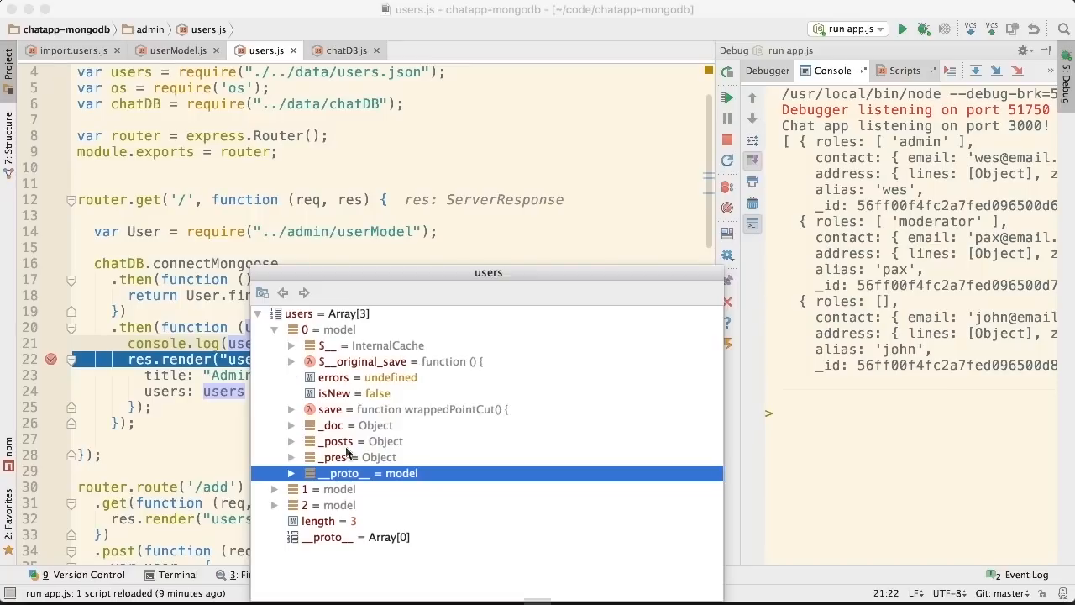
pyautogui.moveTo(373, 489)
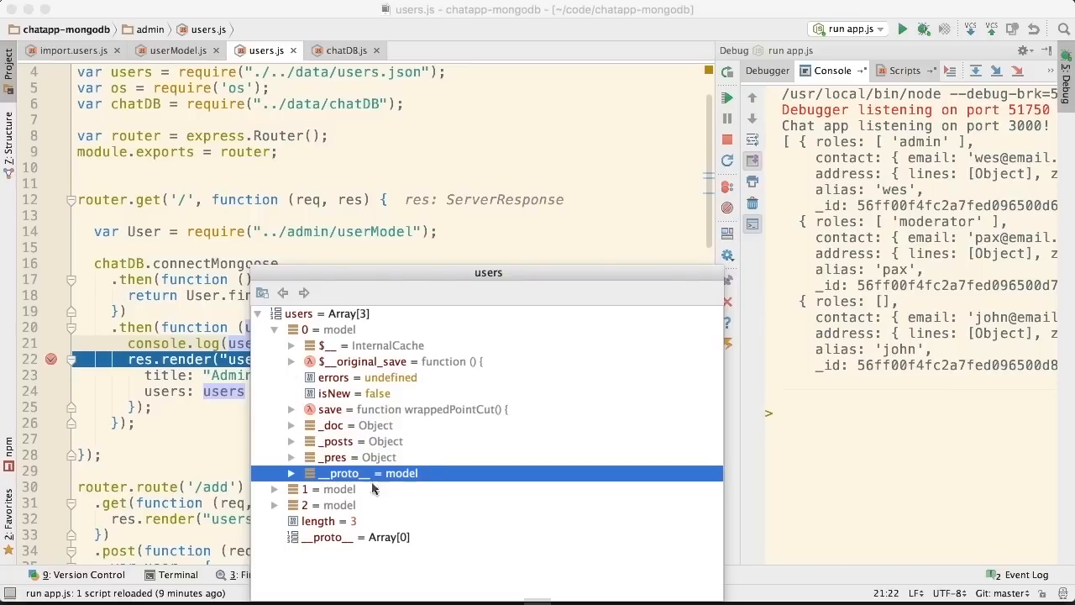
pyautogui.moveTo(322, 408)
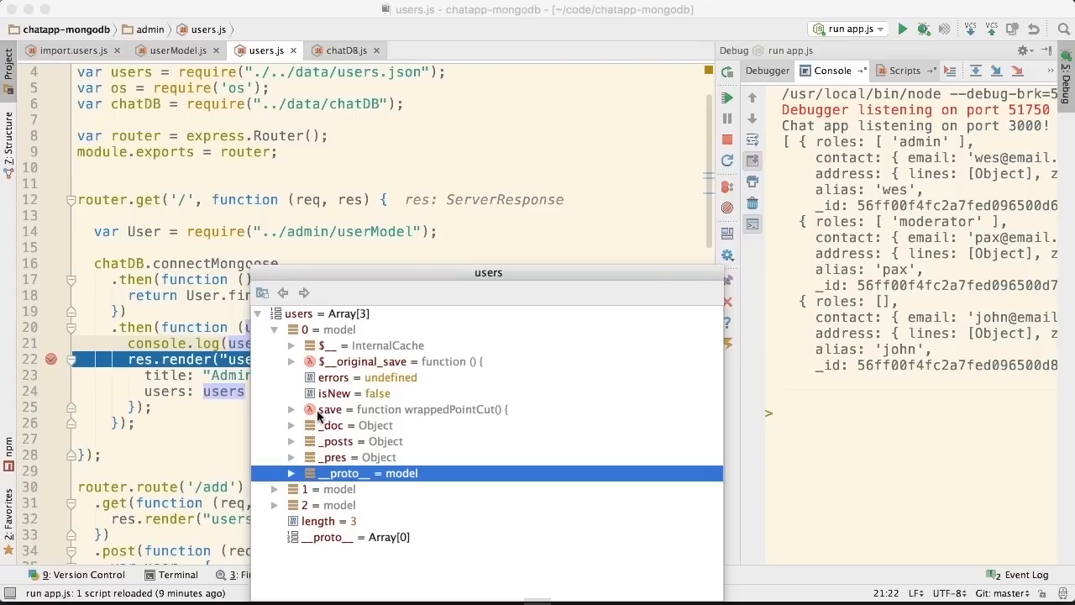
# - Expand _doc of element 0, revealing alias "wes", roles Array[1], contact, address and _id
pyautogui.click(292, 425)
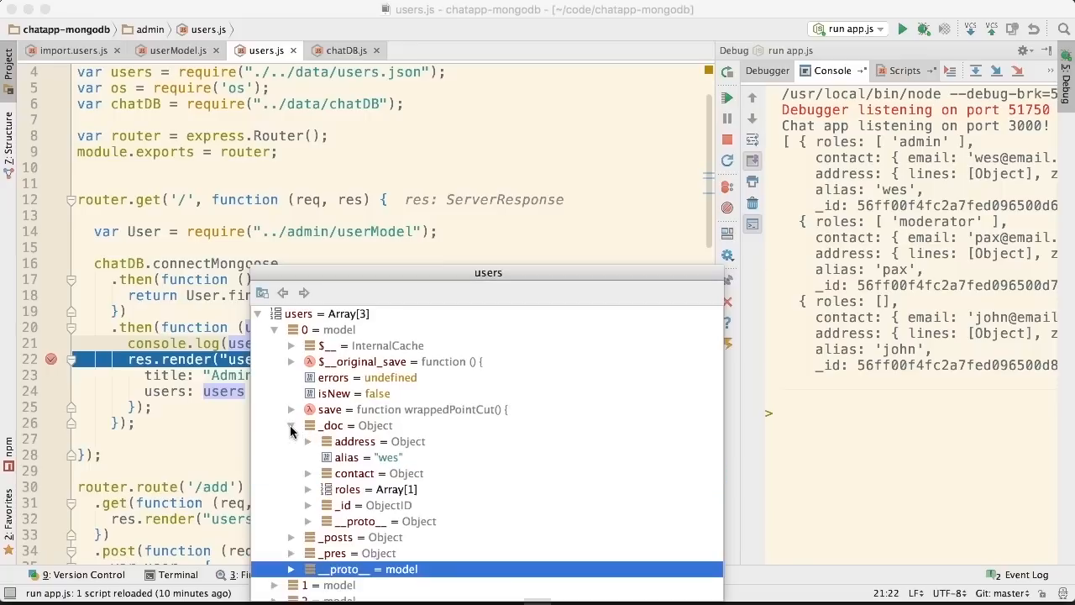